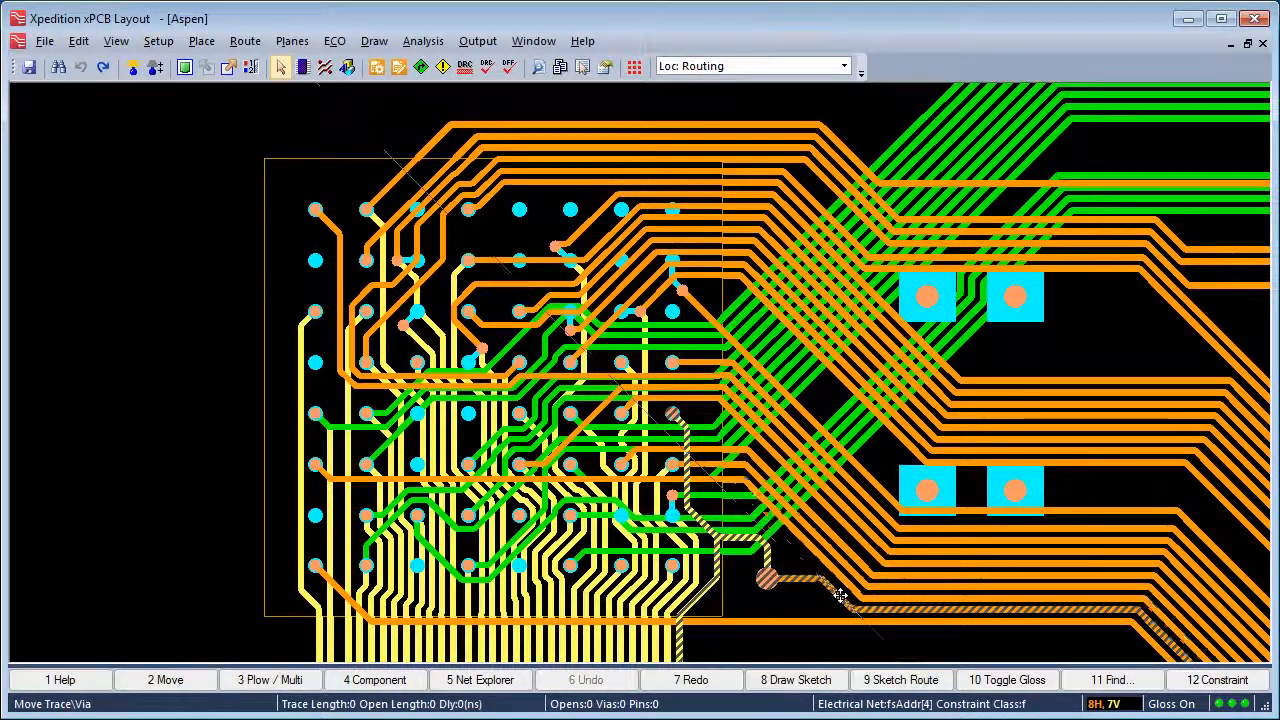
Finish the fsAddr[4] trace shove out of the BGA and release the Dynamove tool.
key(Escape)
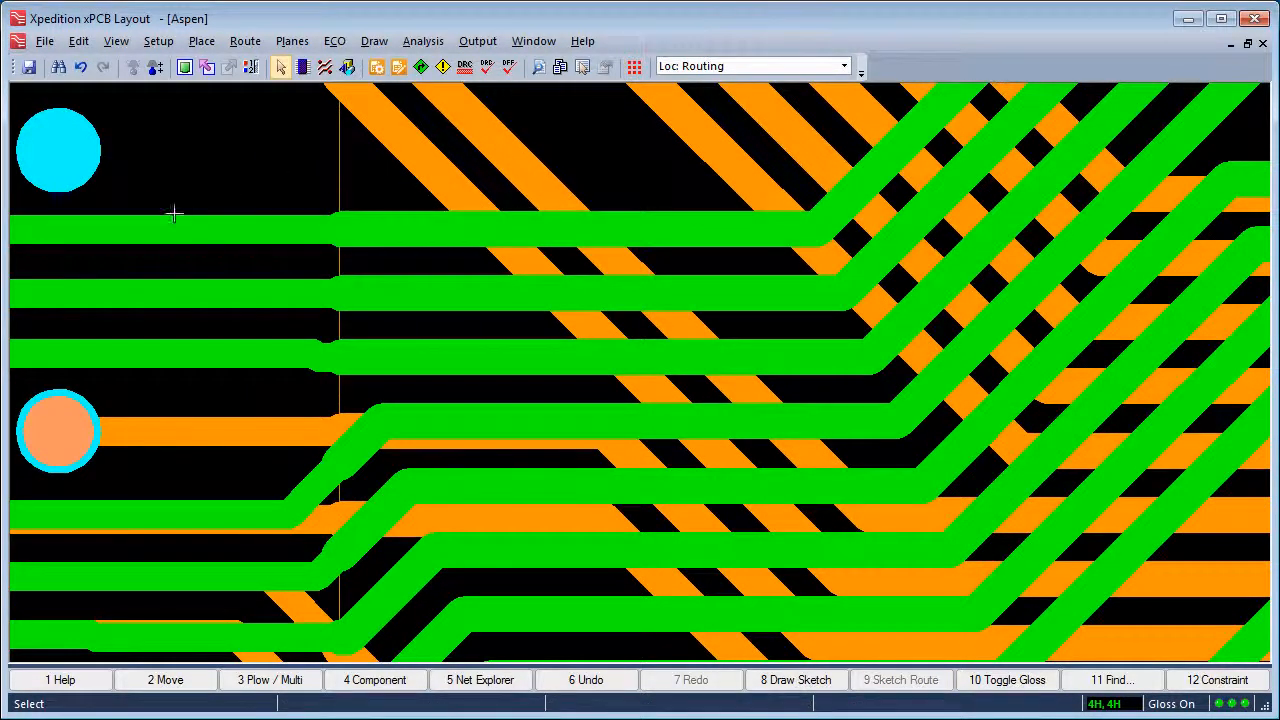
mouse_move(289, 177)
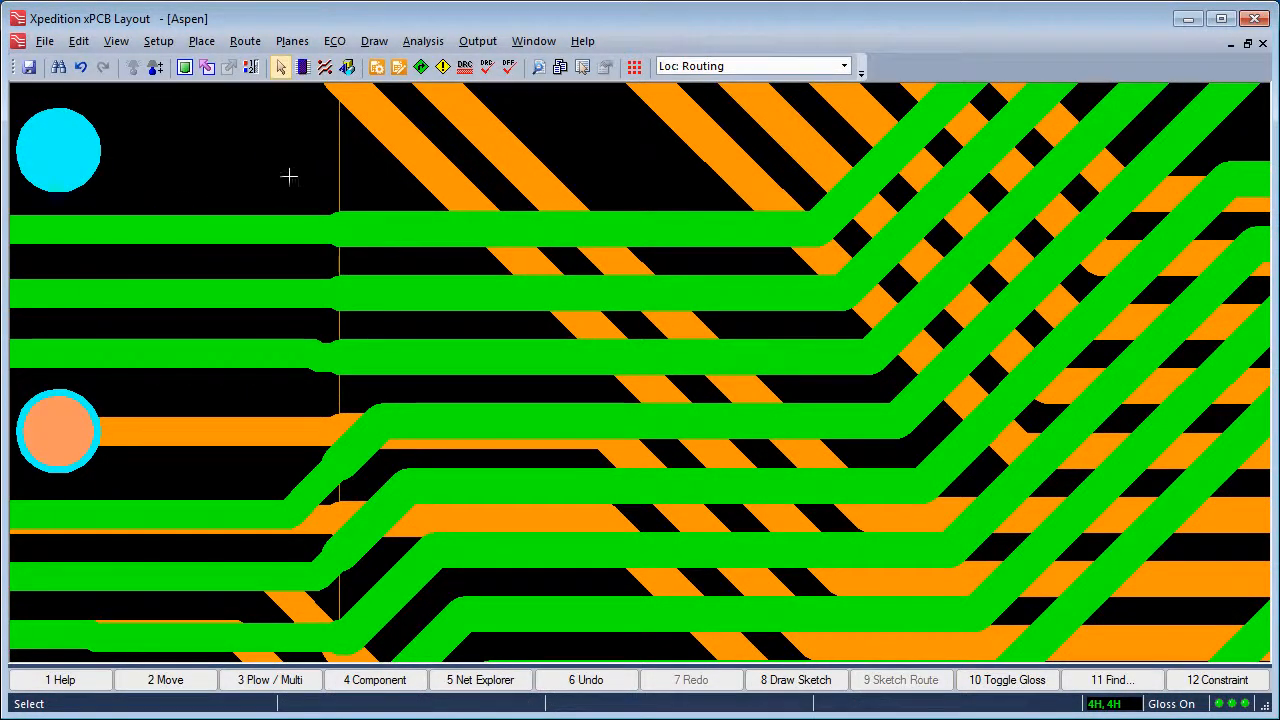
mouse_move(337, 170)
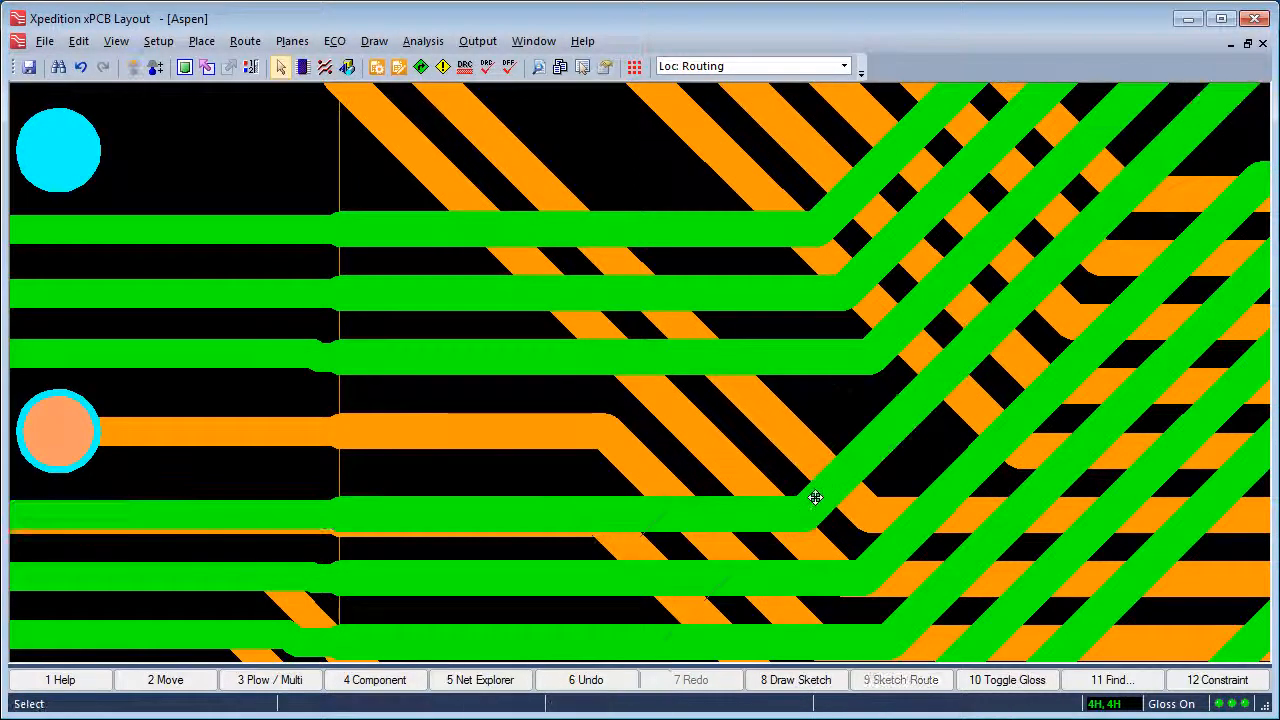
Drop the moved green trace segment so it bends farther along, shoving neighbours aside.
click(435, 517)
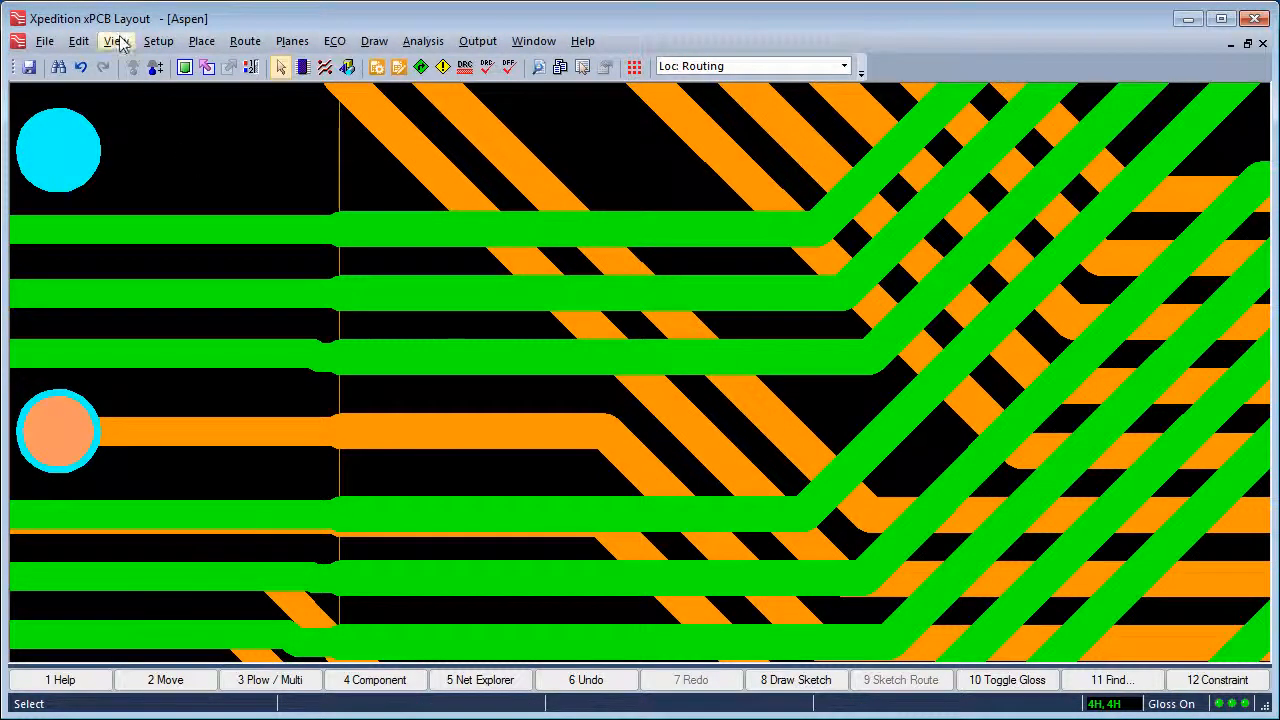
click(115, 41)
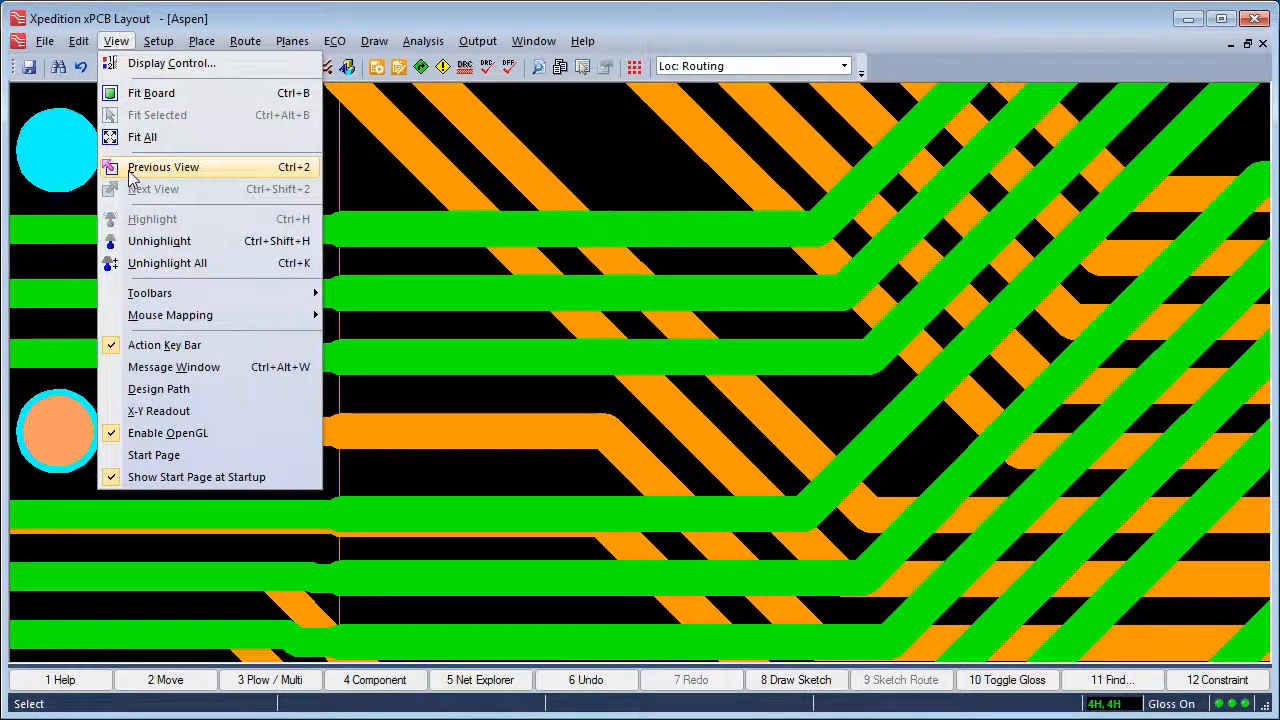
Restore the previous view and relocate the via onto the vertical yellow trace near the BGA.
click(163, 167)
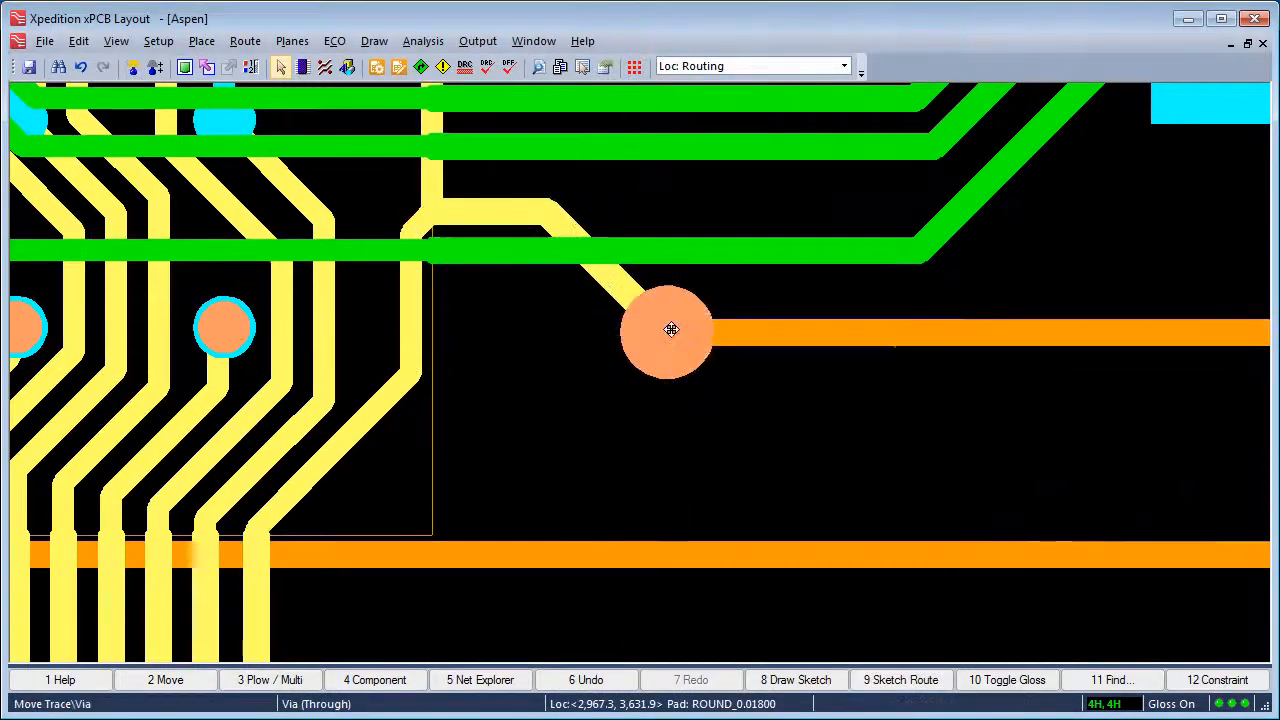
drag(670, 330, 760, 240)
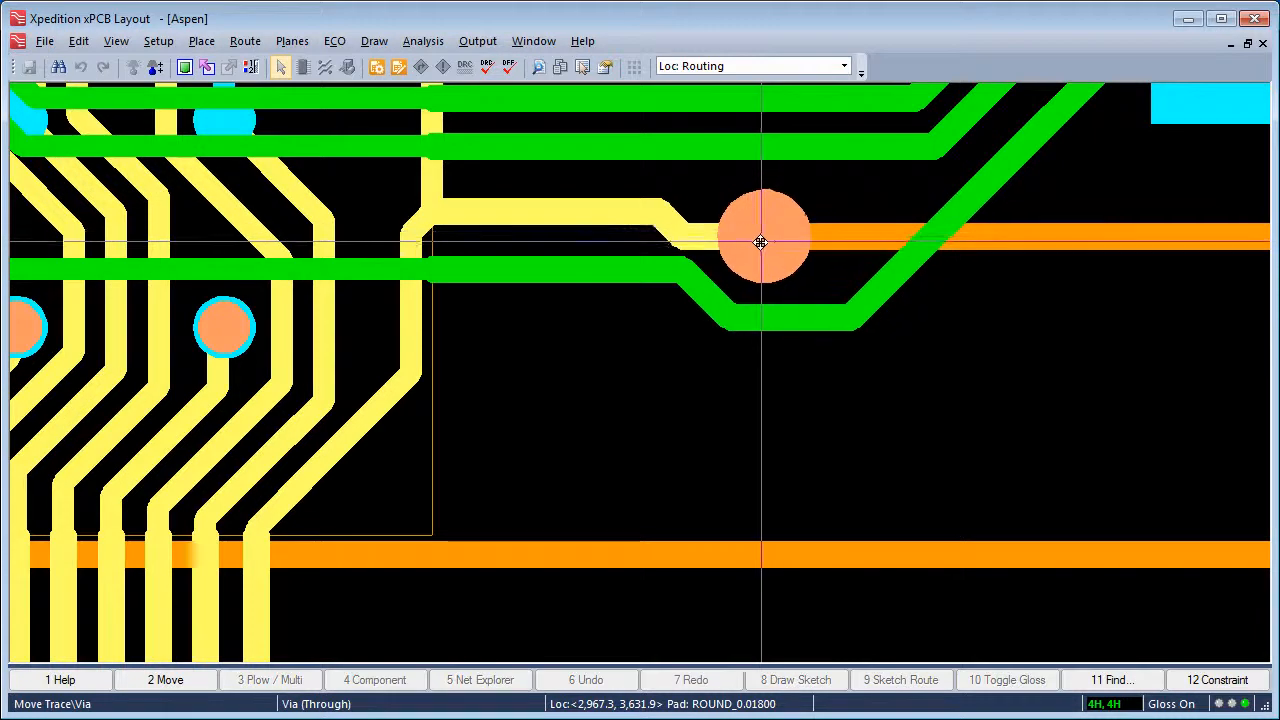
drag(760, 240, 432, 338)
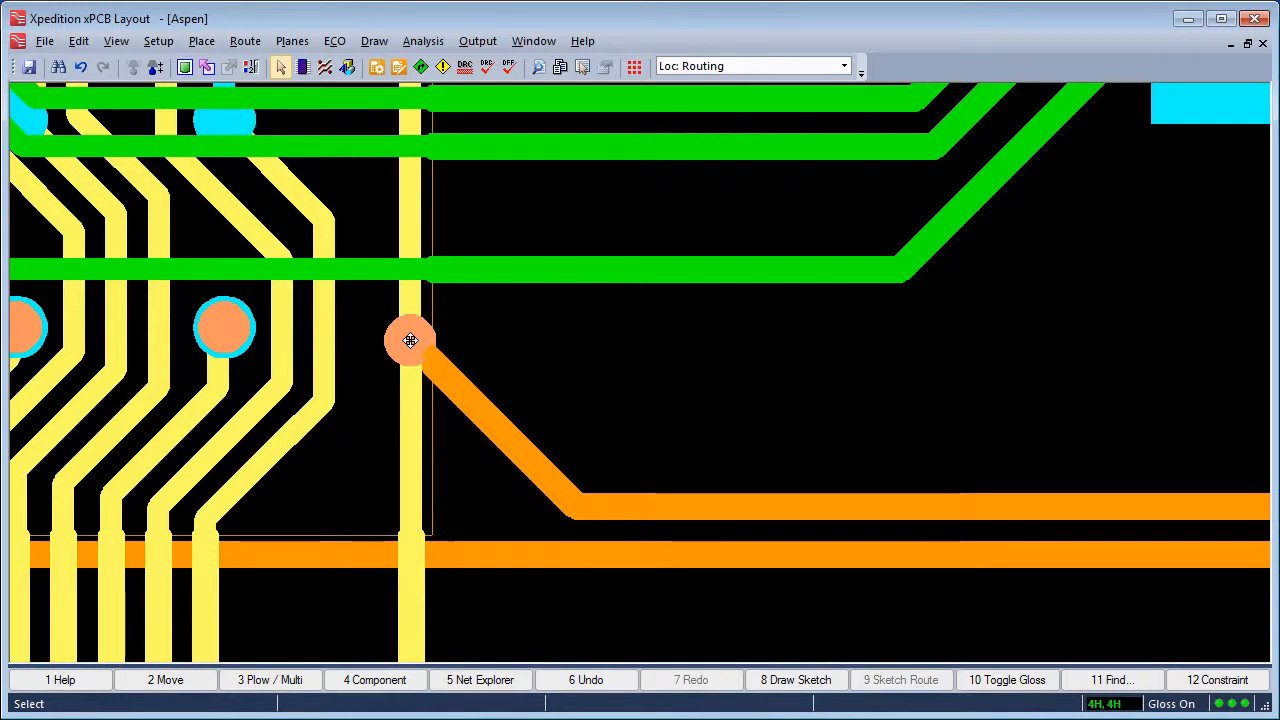
mouse_move(242, 153)
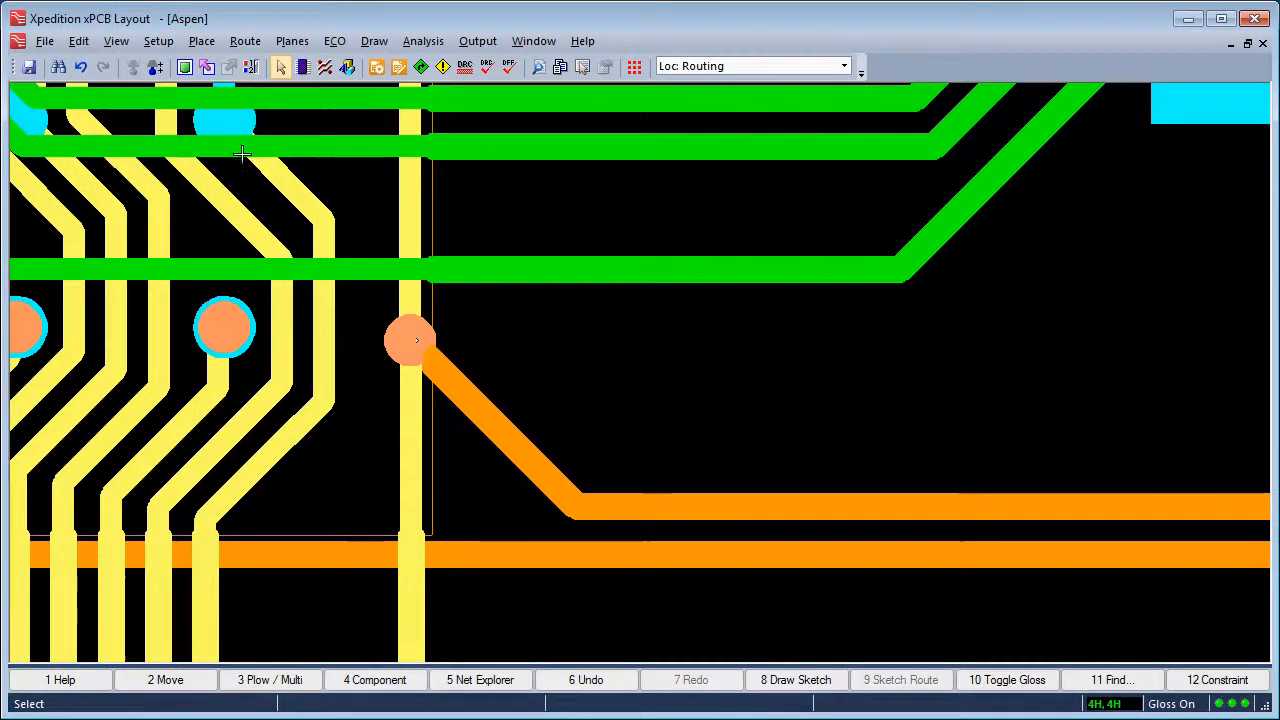
click(116, 41)
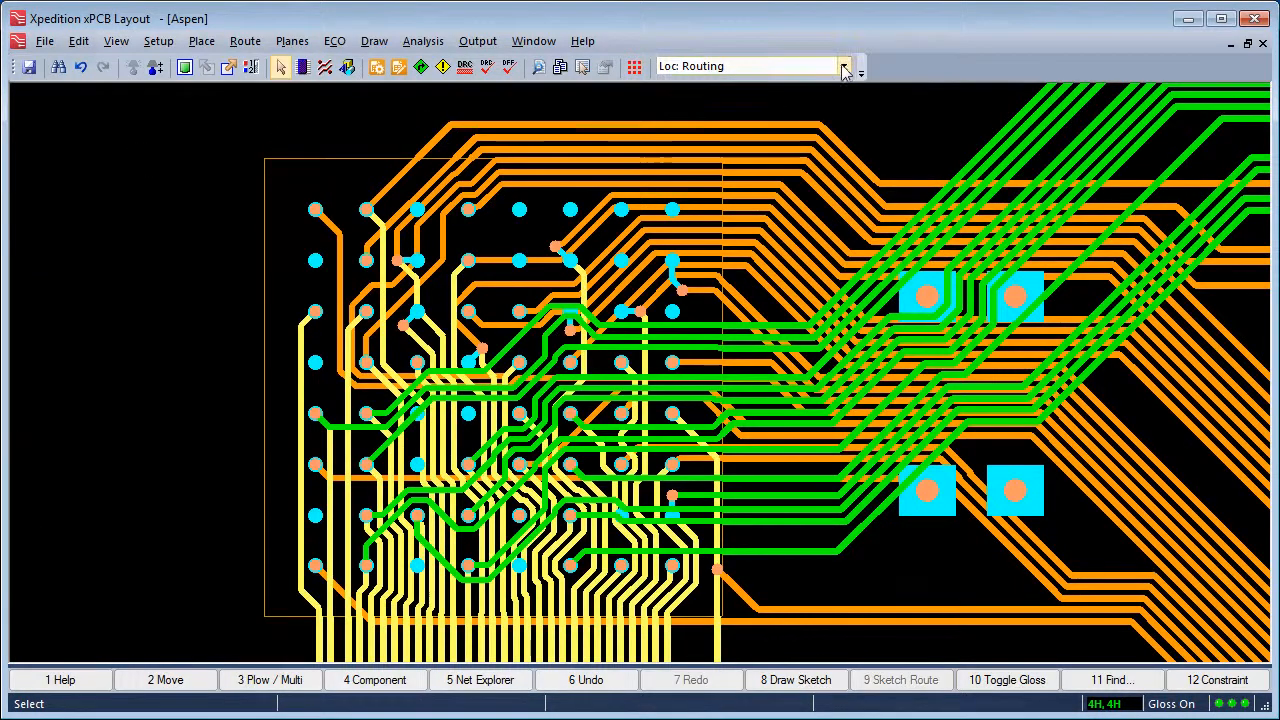
Switch to Placement and Routing mode and drop C140 between the lower square pads.
click(844, 66)
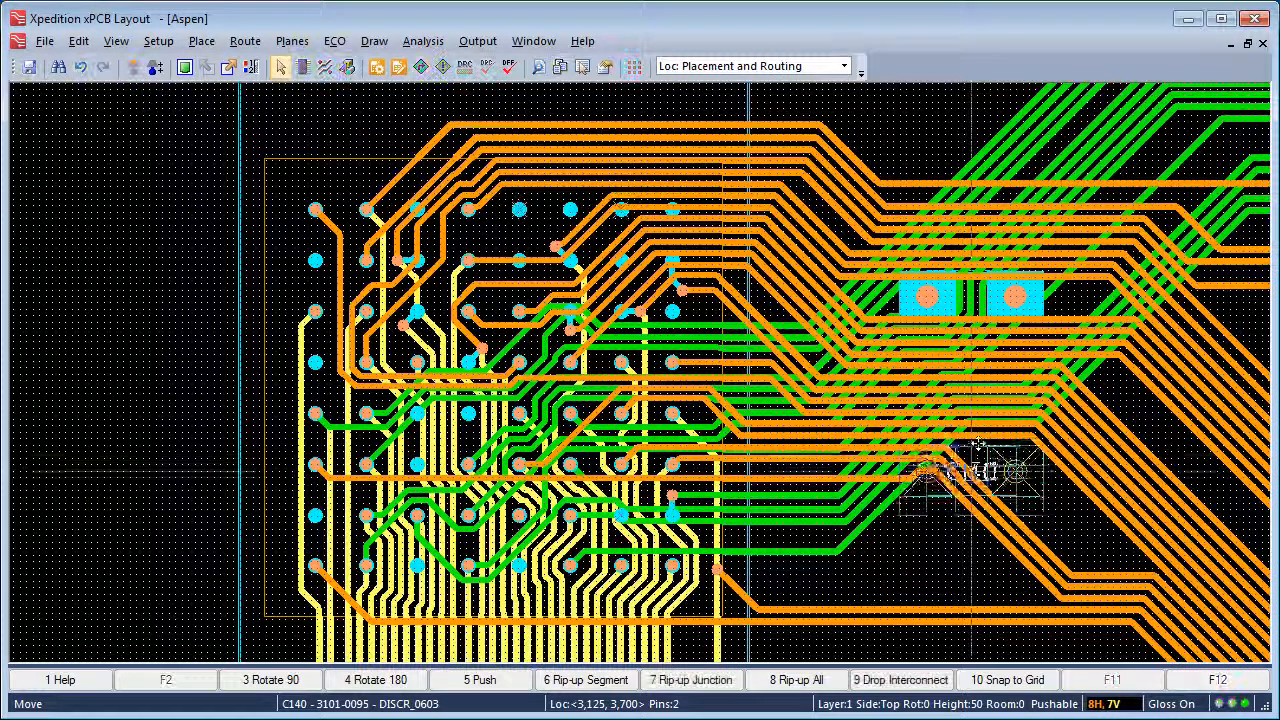
click(980, 450)
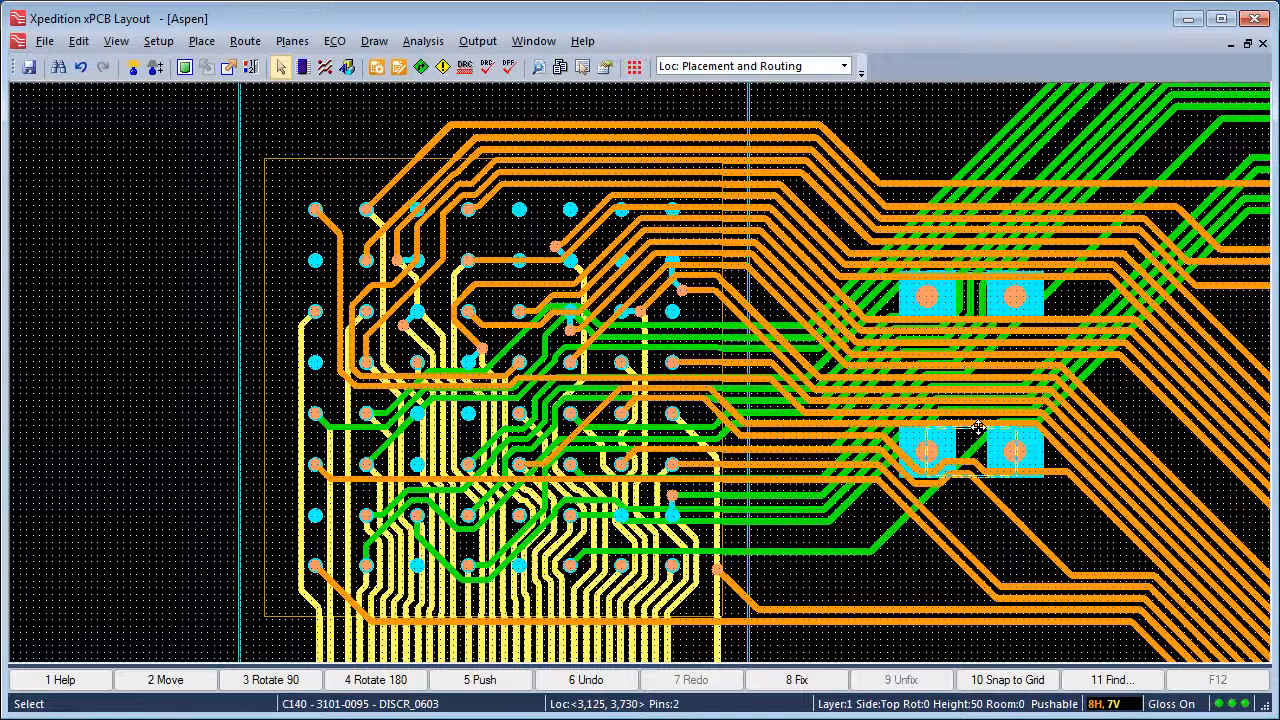